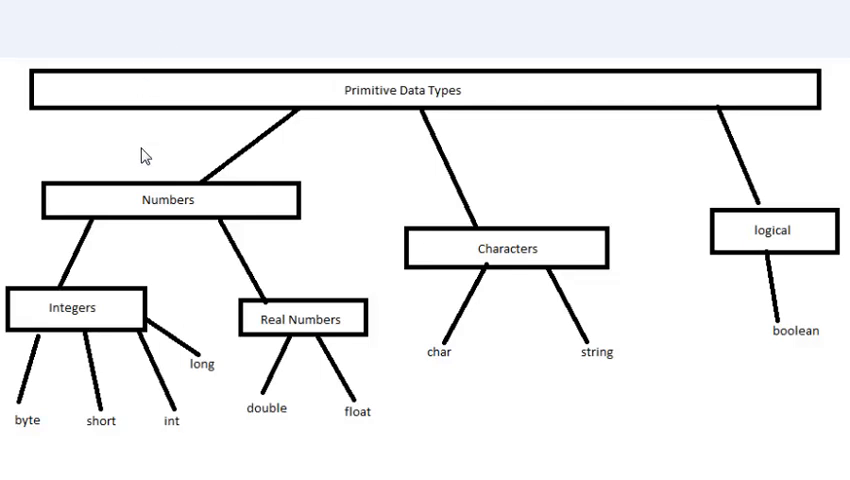
{"action": "mouse_move", "coordinate": [248, 108]}
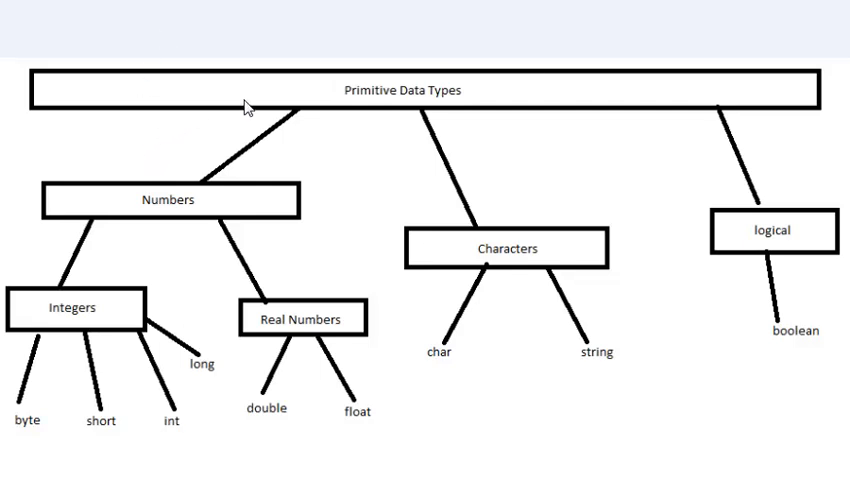
{"action": "mouse_move", "coordinate": [344, 110]}
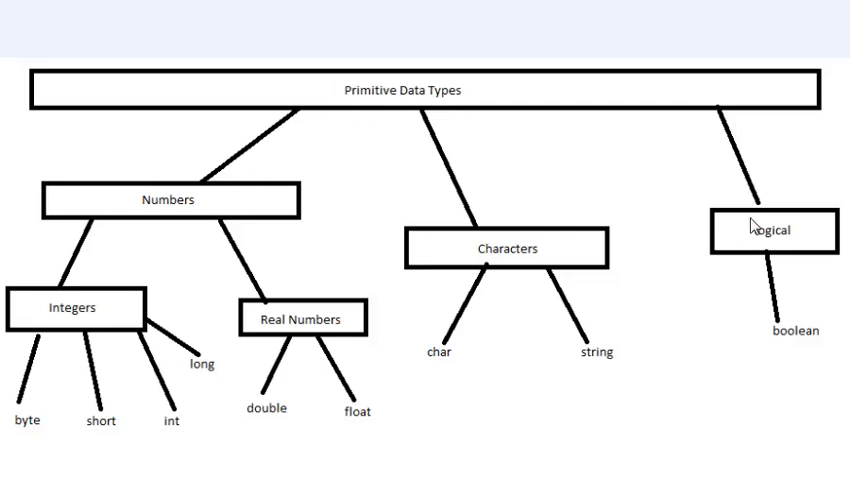
{"action": "mouse_move", "coordinate": [478, 236]}
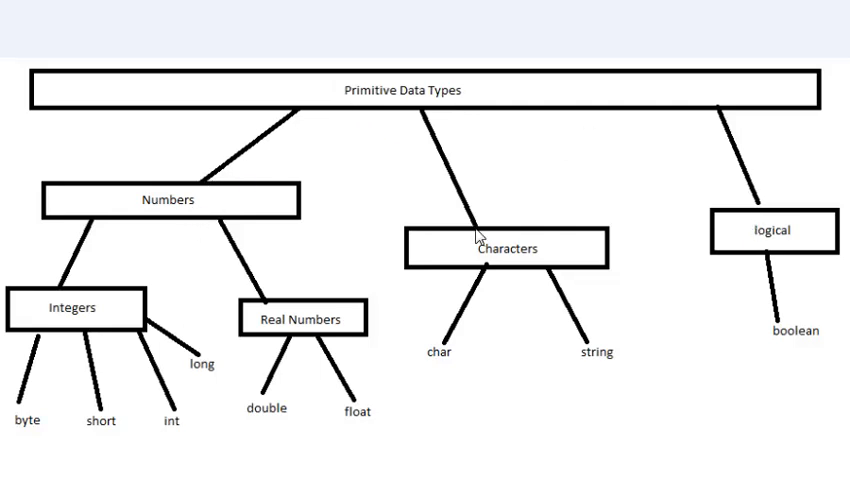
{"action": "mouse_move", "coordinate": [796, 256]}
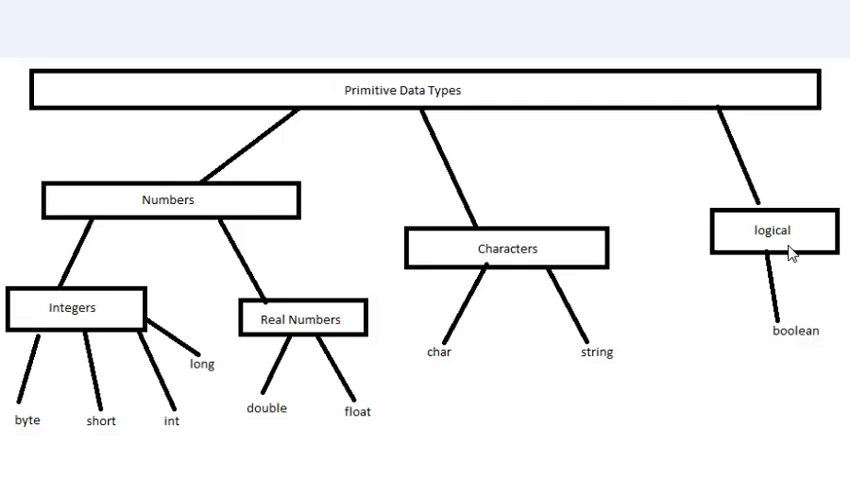
{"action": "mouse_move", "coordinate": [200, 210]}
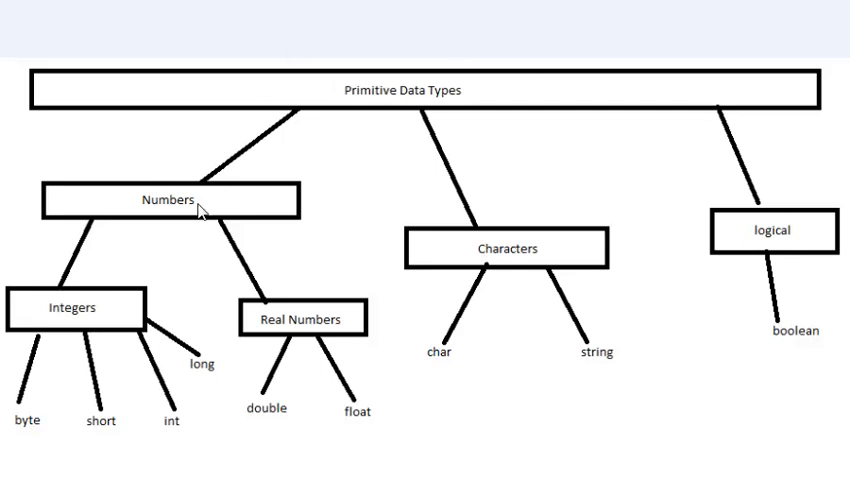
{"action": "mouse_move", "coordinate": [68, 318]}
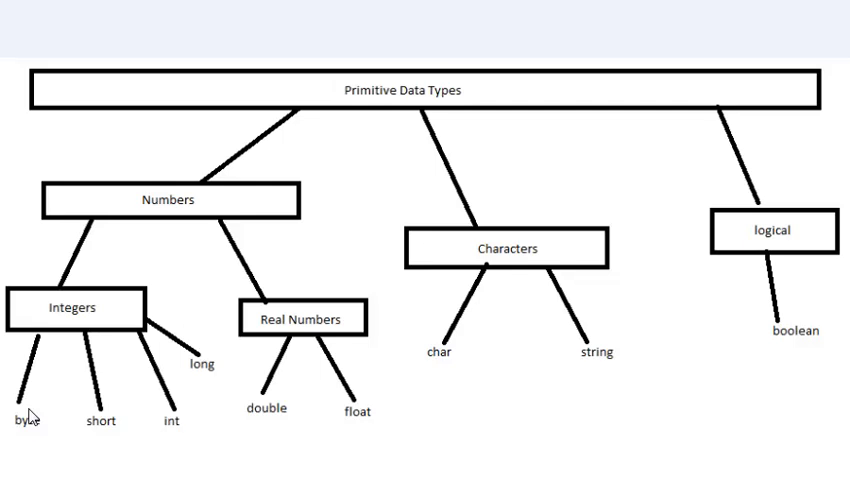
{"action": "mouse_move", "coordinate": [112, 442]}
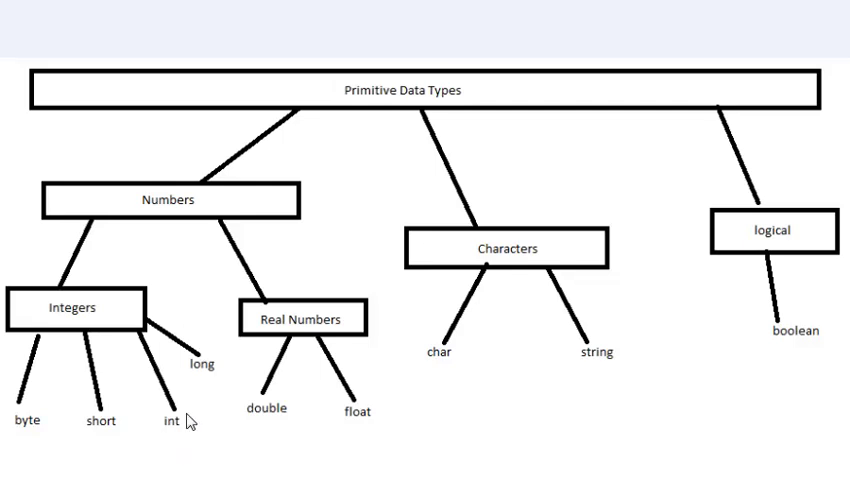
{"action": "mouse_move", "coordinate": [152, 444]}
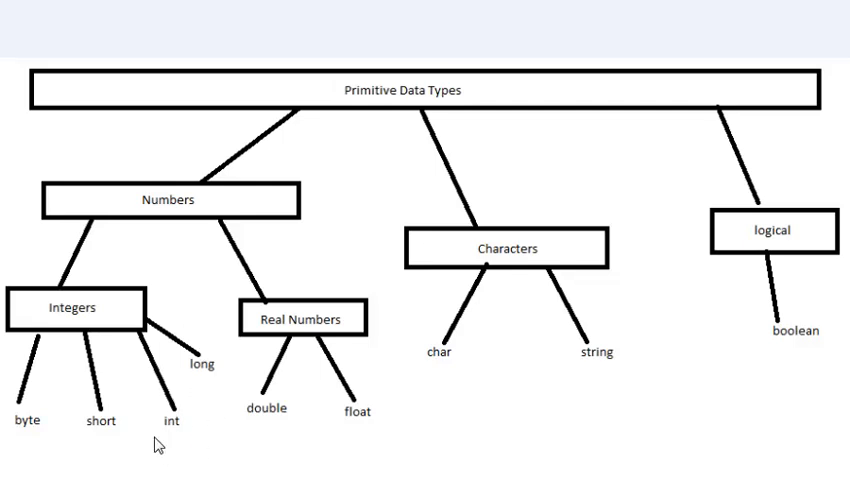
{"action": "mouse_move", "coordinate": [102, 448]}
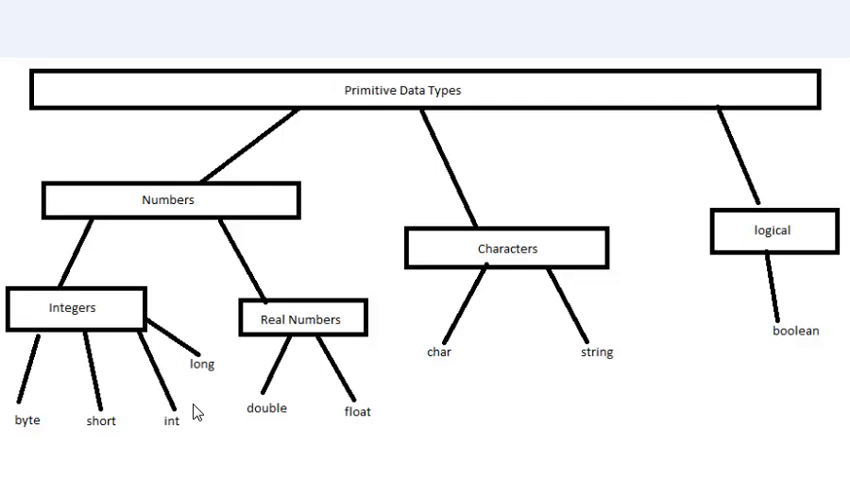
{"action": "mouse_move", "coordinate": [116, 306]}
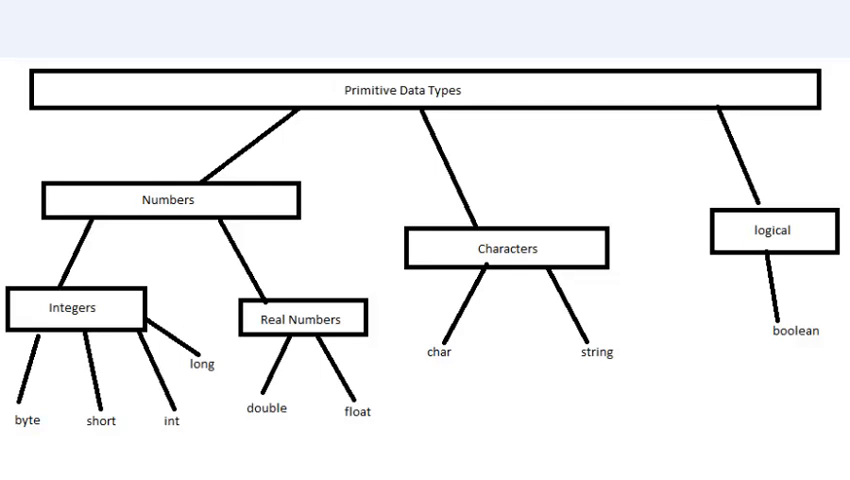
{"action": "mouse_move", "coordinate": [292, 332]}
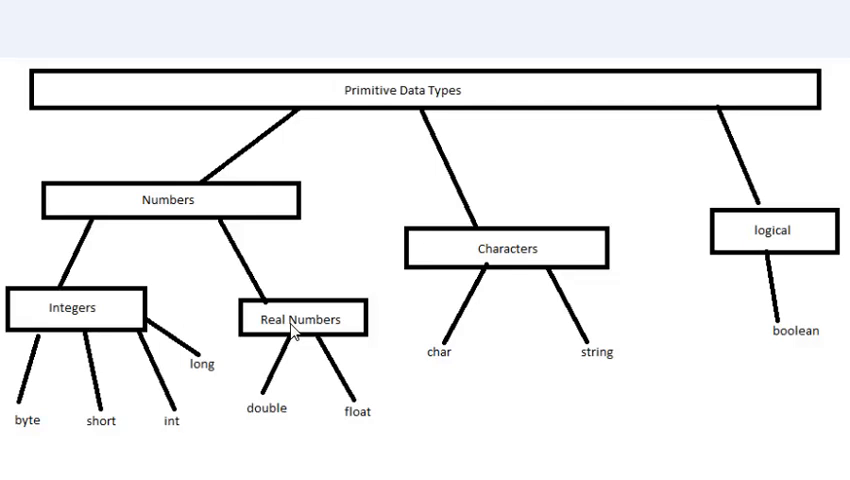
{"action": "mouse_move", "coordinate": [368, 384]}
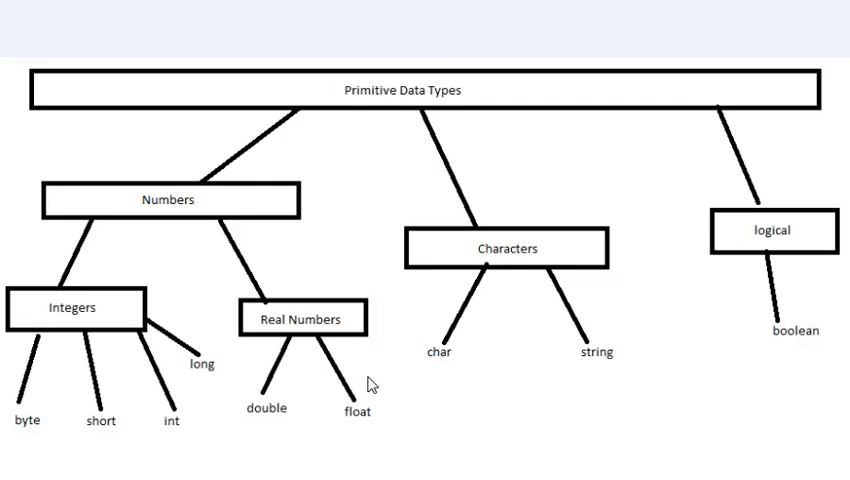
{"action": "mouse_move", "coordinate": [370, 388]}
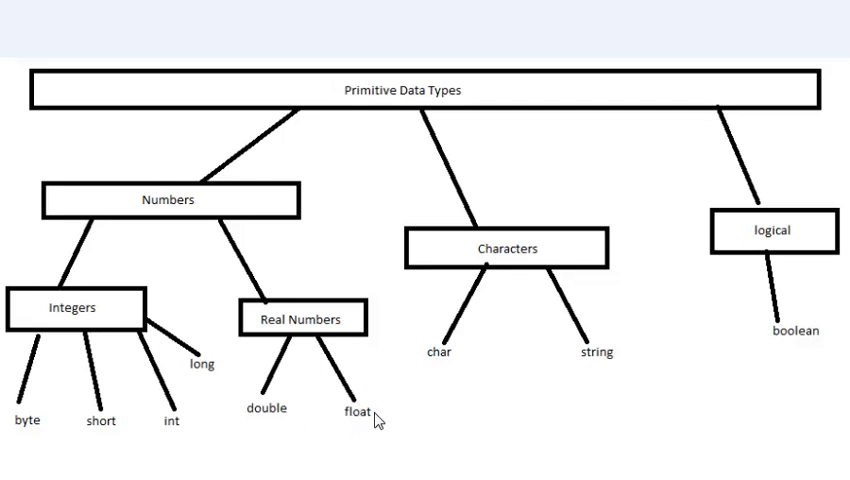
{"action": "mouse_move", "coordinate": [504, 252]}
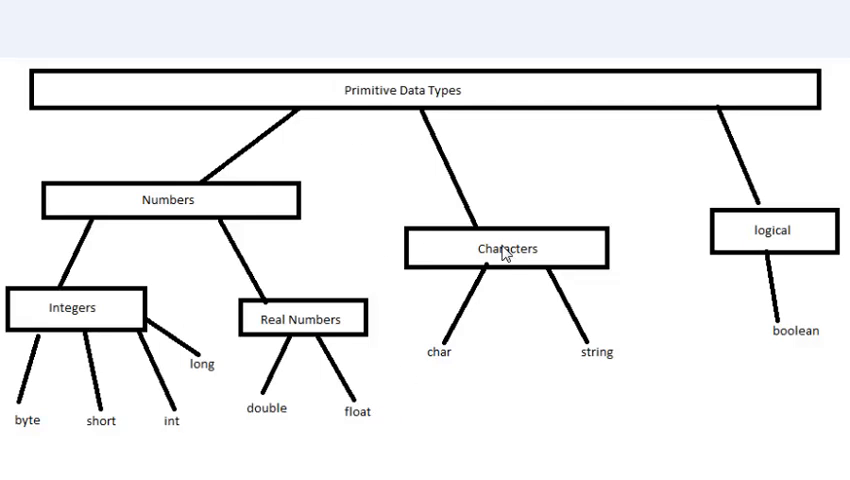
{"action": "mouse_move", "coordinate": [432, 388]}
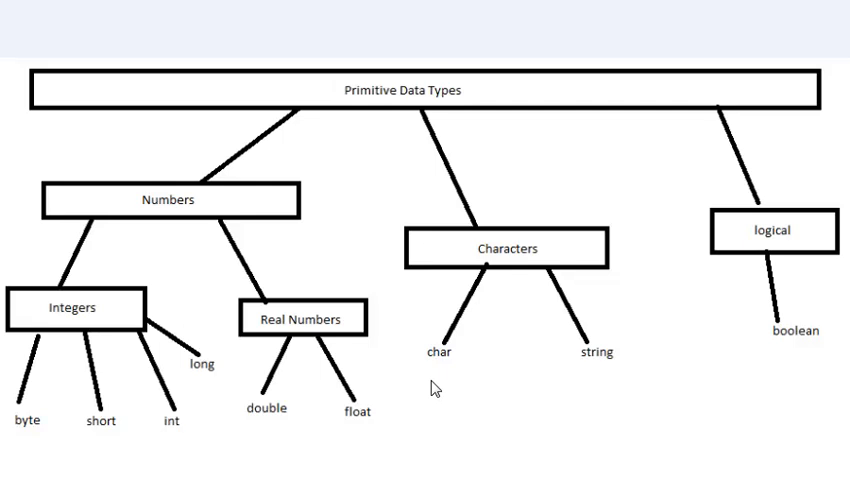
{"action": "mouse_move", "coordinate": [476, 168]}
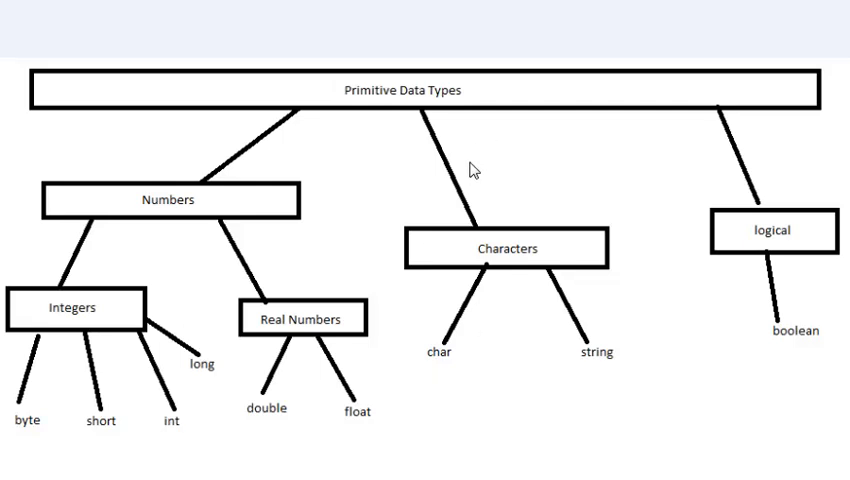
{"action": "mouse_move", "coordinate": [576, 352]}
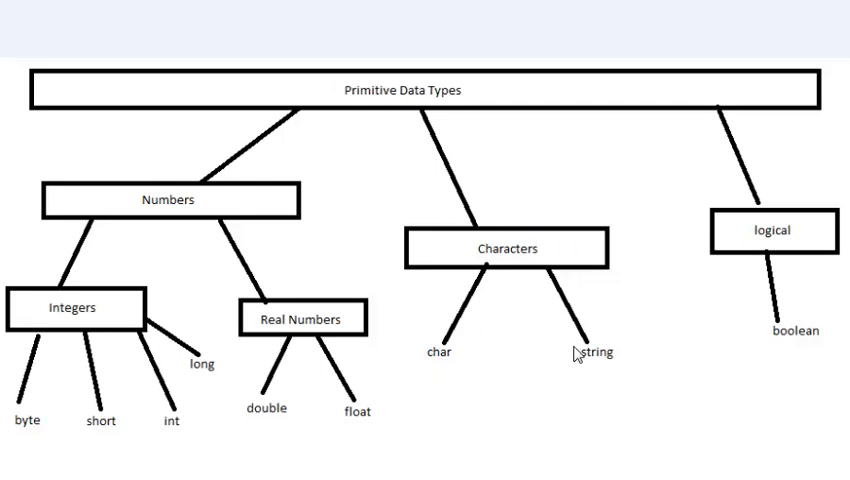
{"action": "mouse_move", "coordinate": [612, 406]}
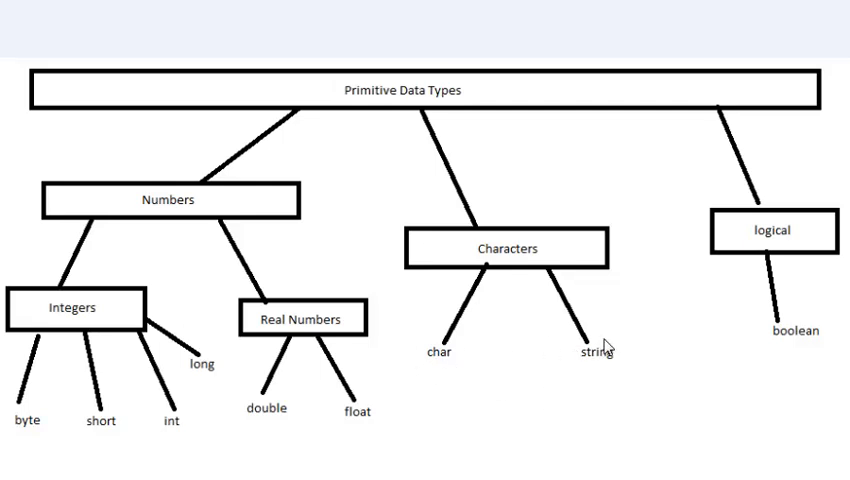
{"action": "mouse_move", "coordinate": [598, 348]}
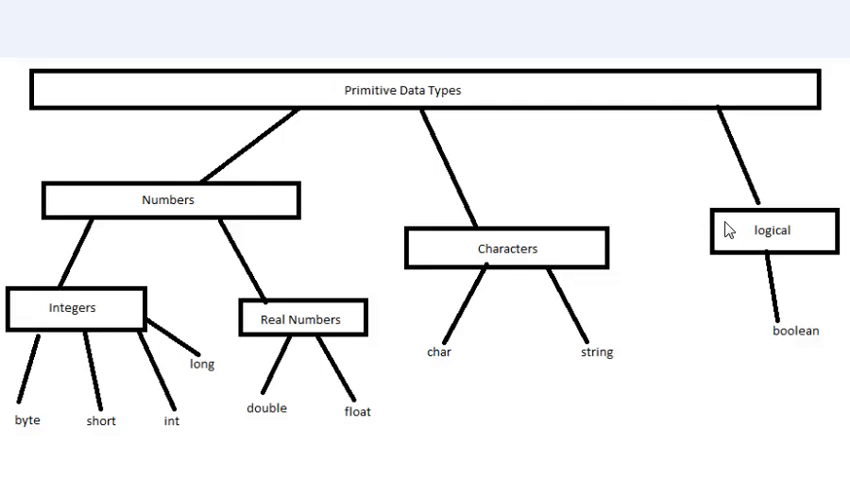
{"action": "mouse_move", "coordinate": [804, 340]}
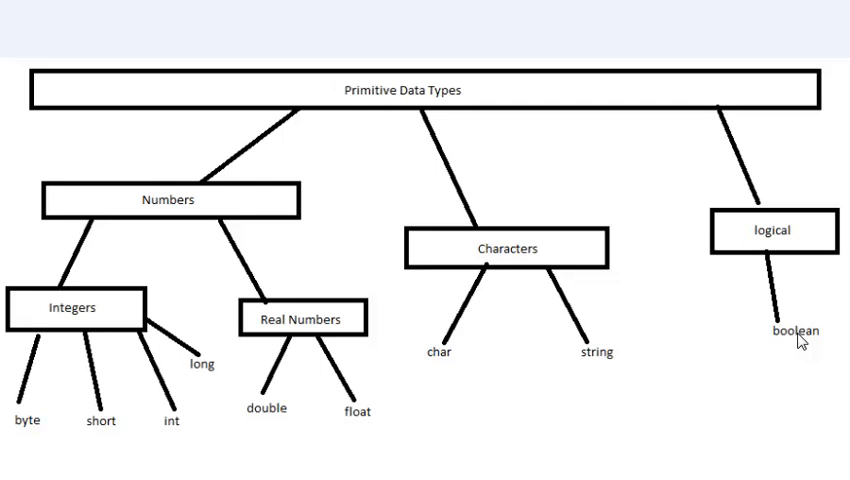
{"action": "mouse_move", "coordinate": [348, 362]}
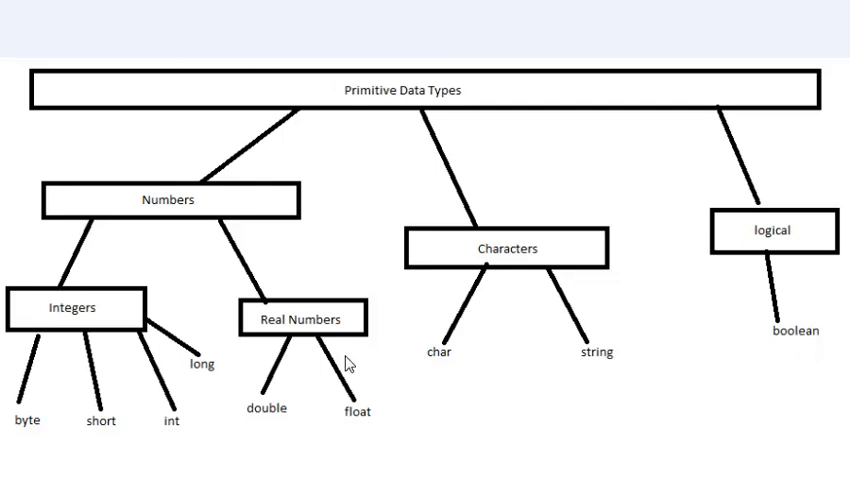
{"action": "mouse_move", "coordinate": [472, 272]}
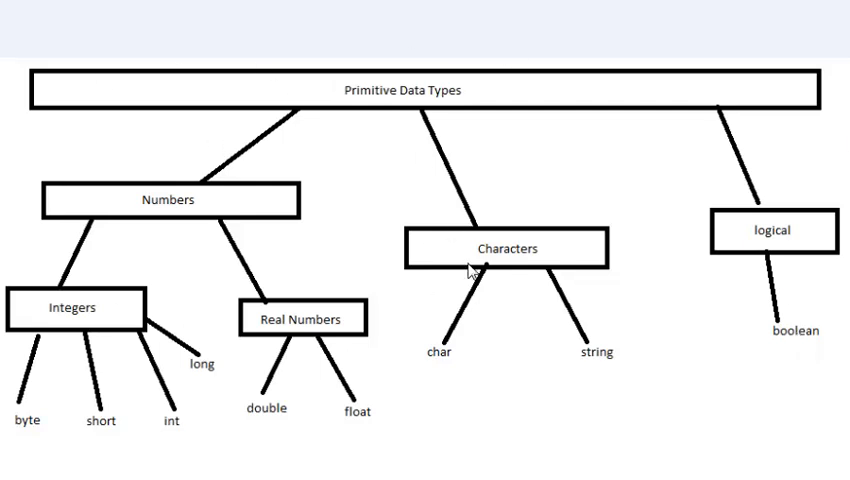